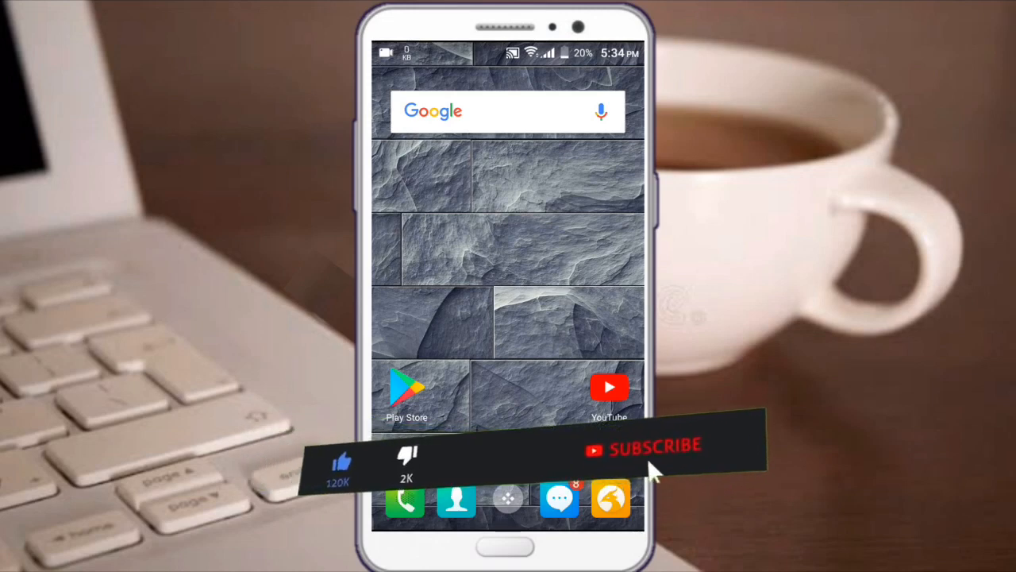
Step: Open YouTube and subscribe to the Muller App channel
left_click(643, 446)
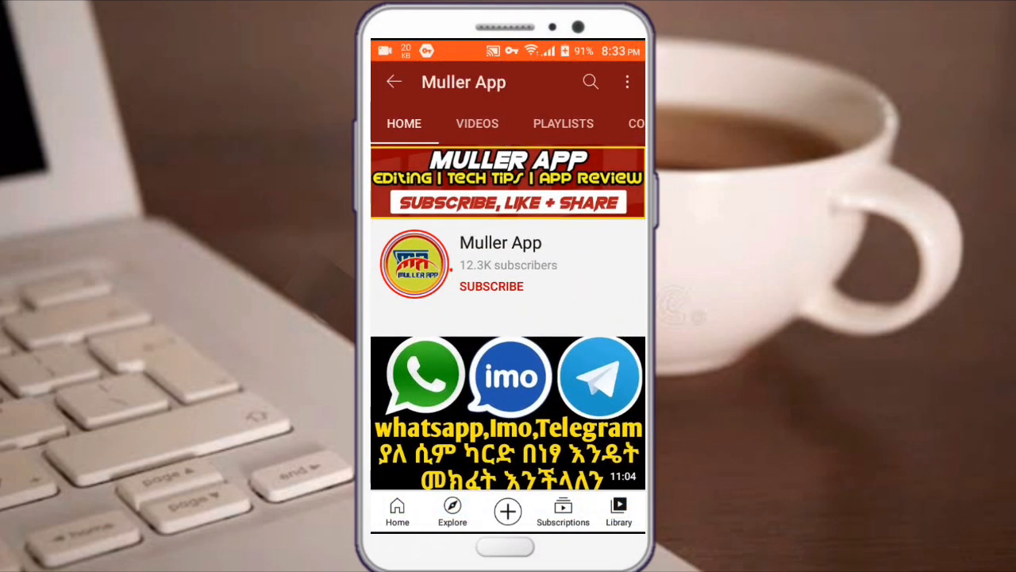
left_click(490, 286)
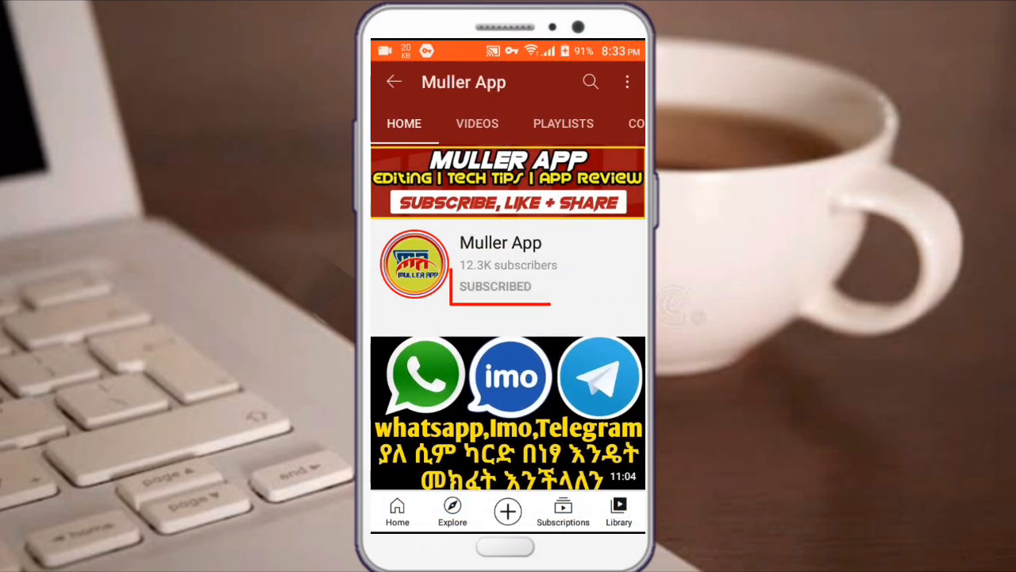
left_click(495, 286)
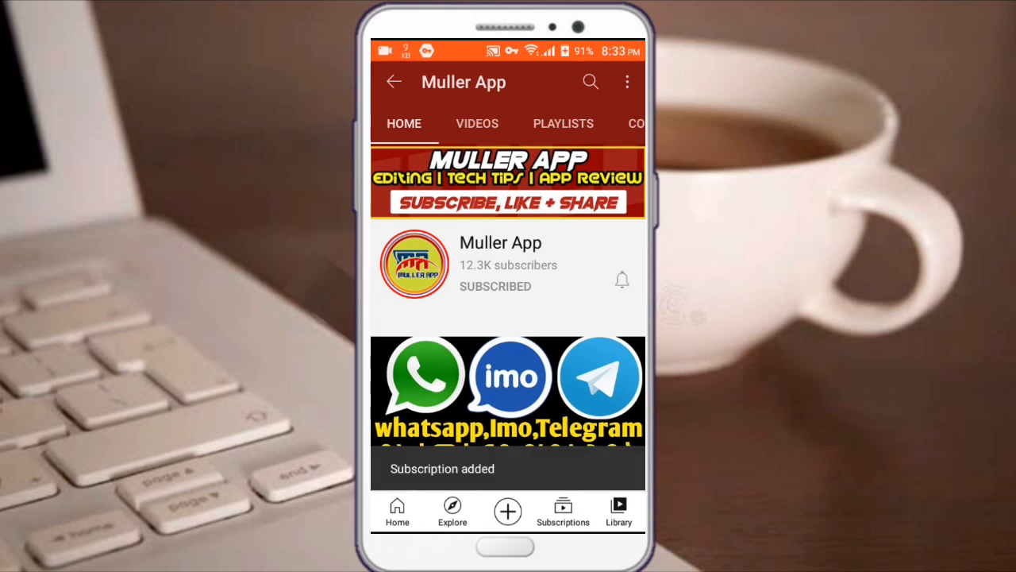
Step: Set the channel's notifications to All, then return to the home screen
left_click(622, 279)
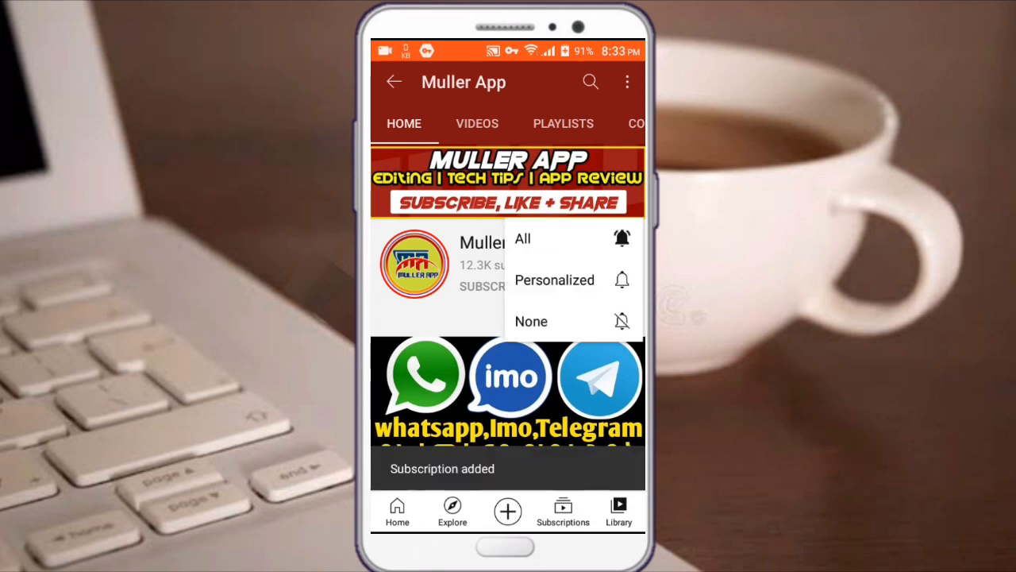
left_click(523, 238)
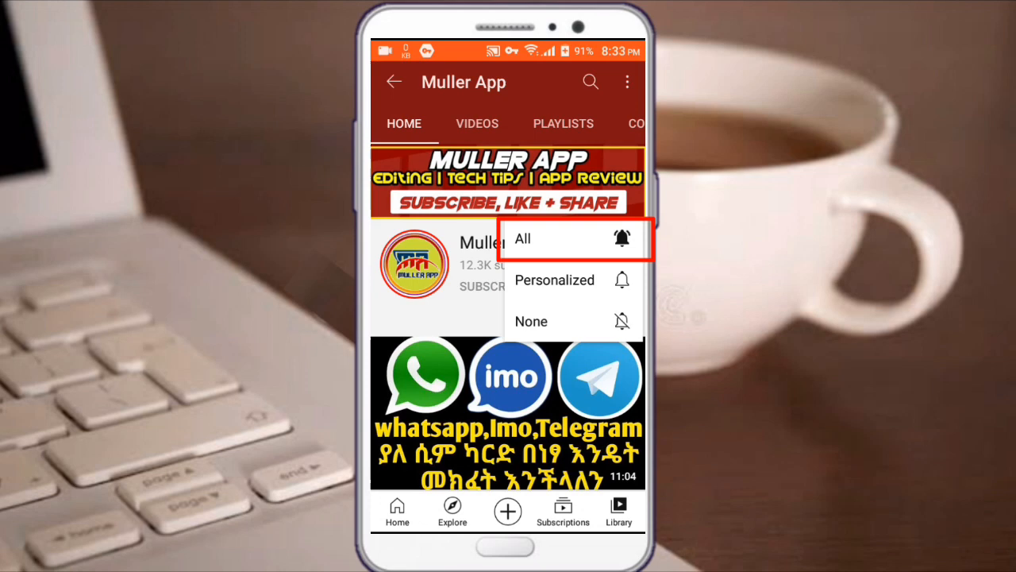
left_click(521, 238)
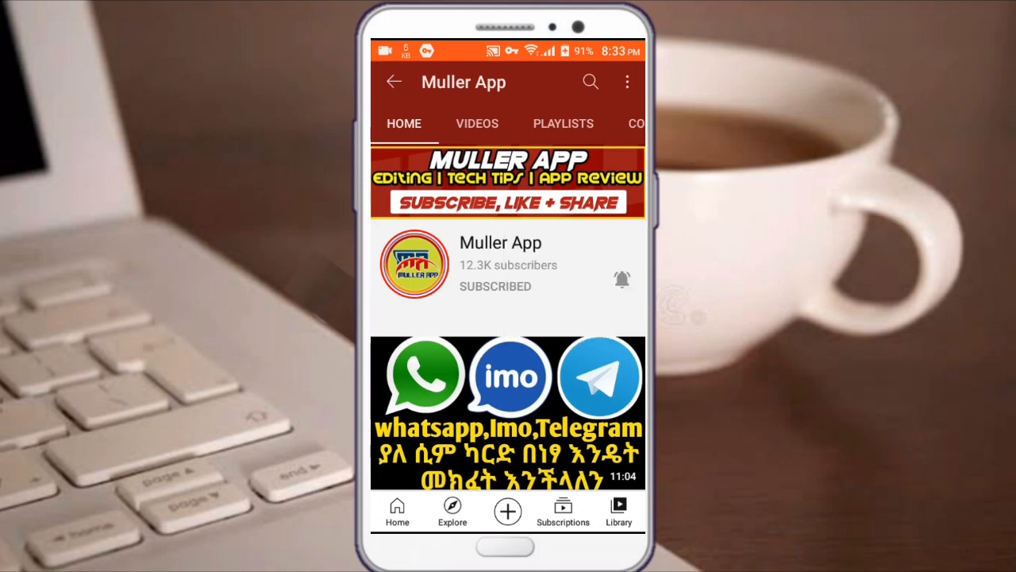
left_click(621, 279)
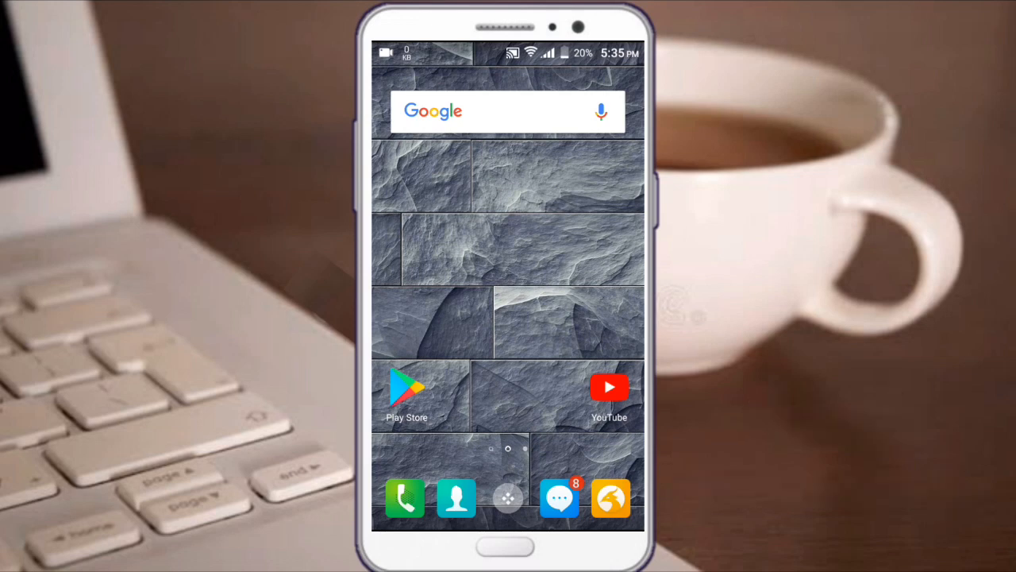
Step: Launch Telegraph from the app drawer and go to Settings, then Privacy and Security
left_click(507, 498)
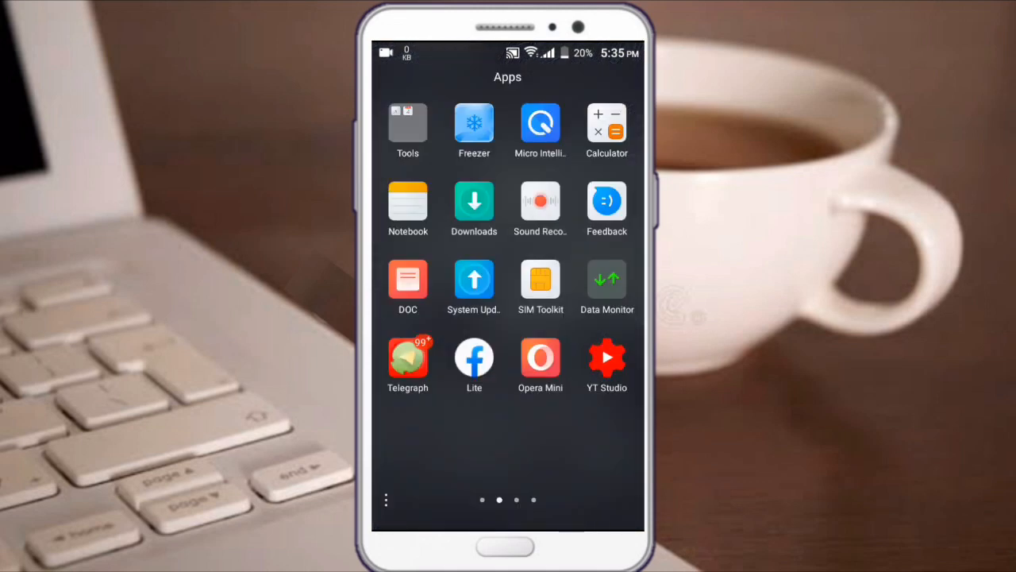
left_click(407, 357)
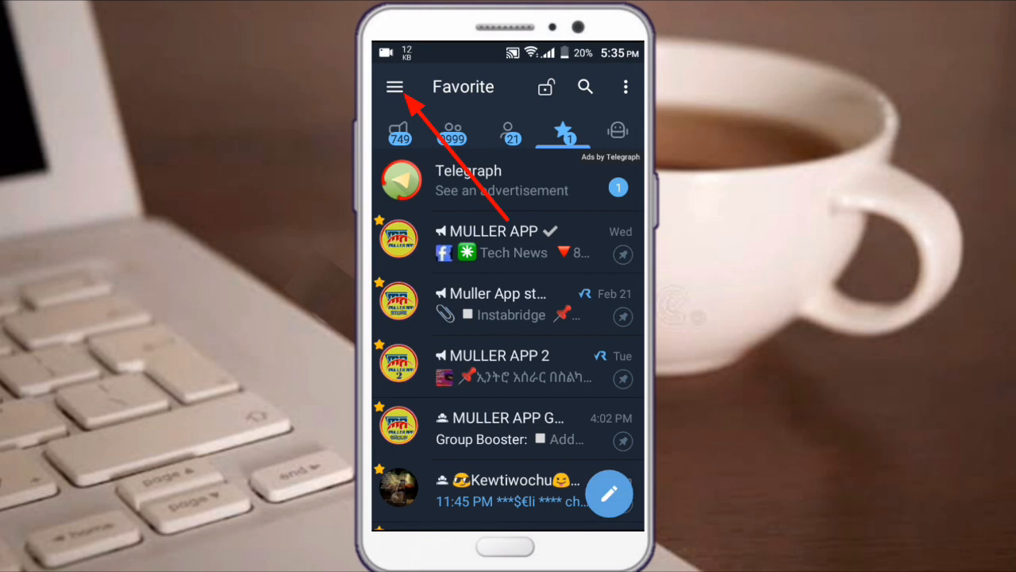
left_click(395, 87)
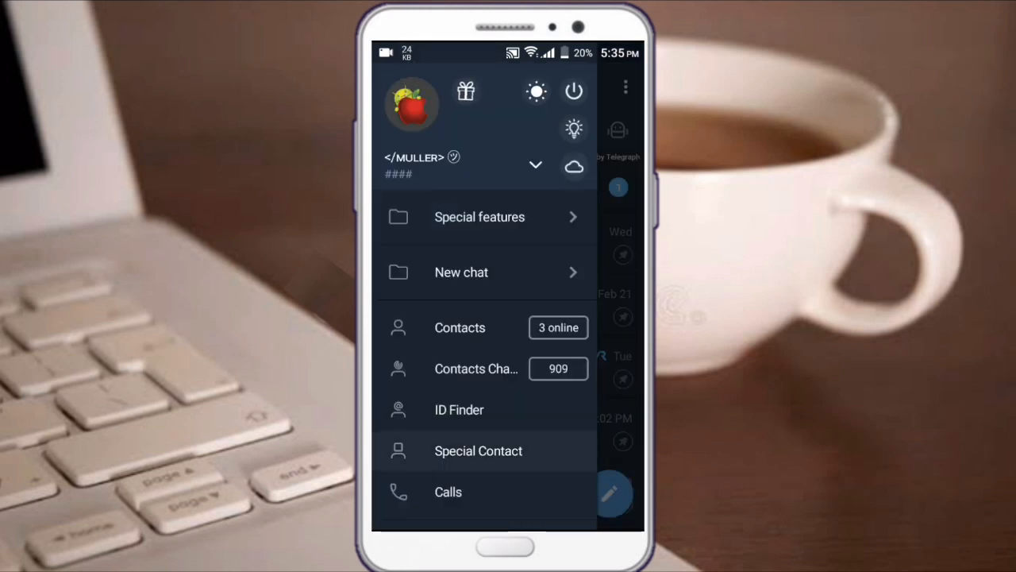
scroll("down", 3)
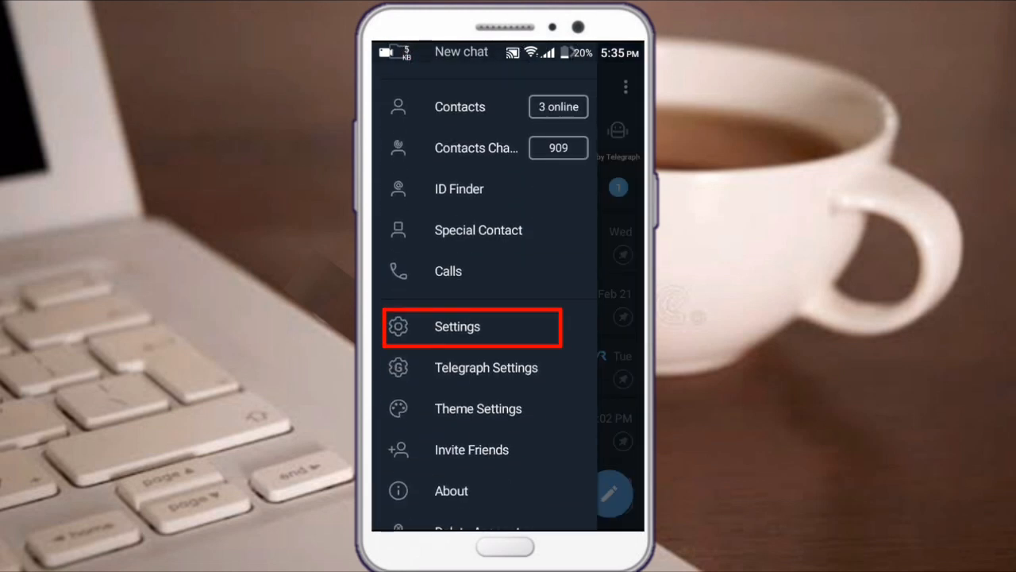
left_click(456, 326)
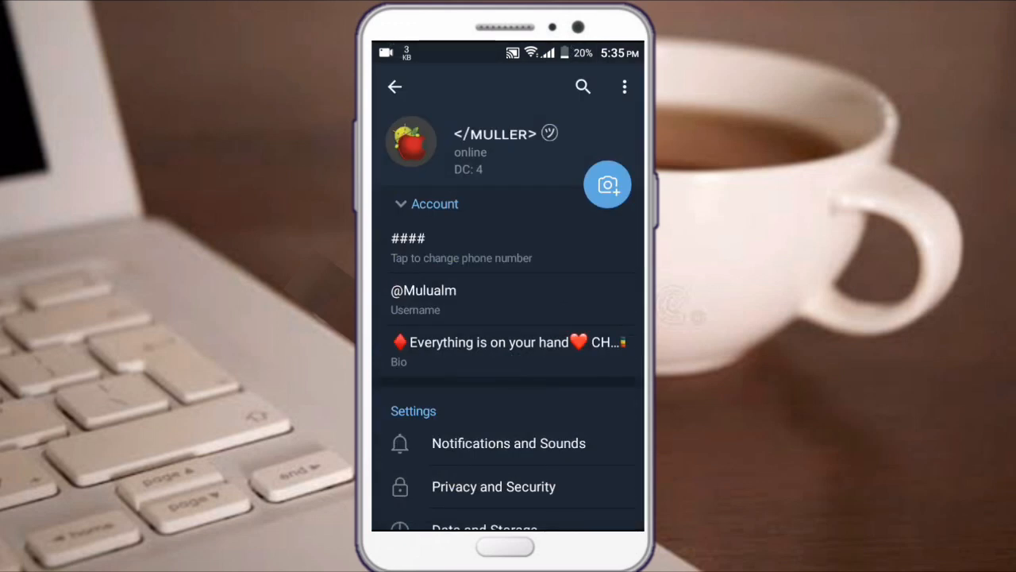
scroll("down", 3)
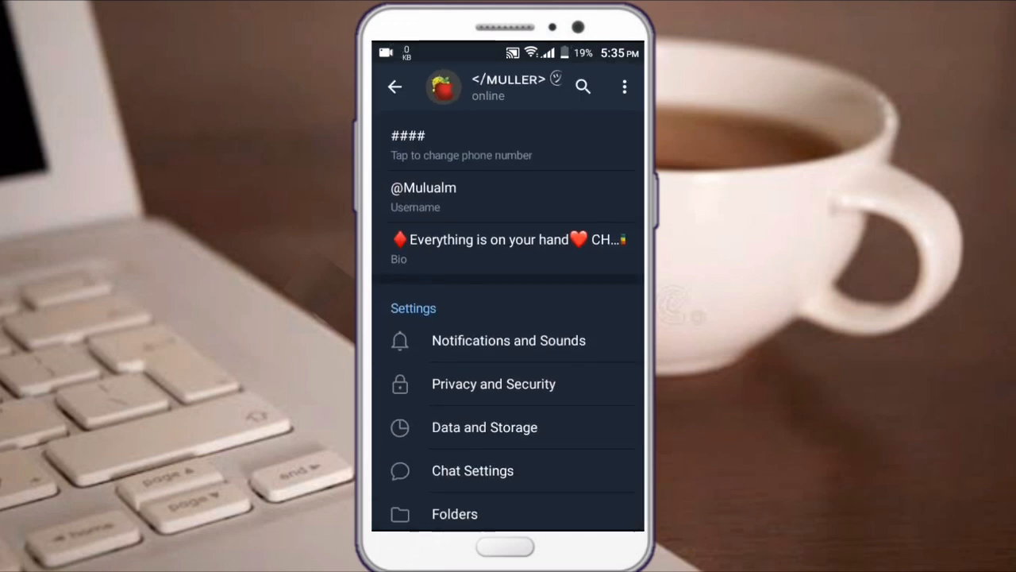
left_click(493, 372)
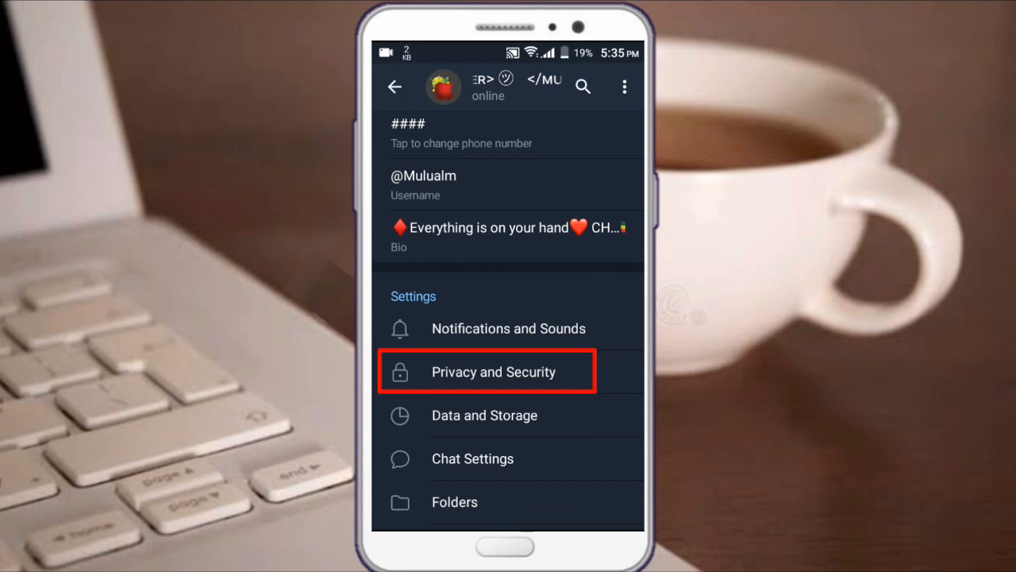
left_click(492, 370)
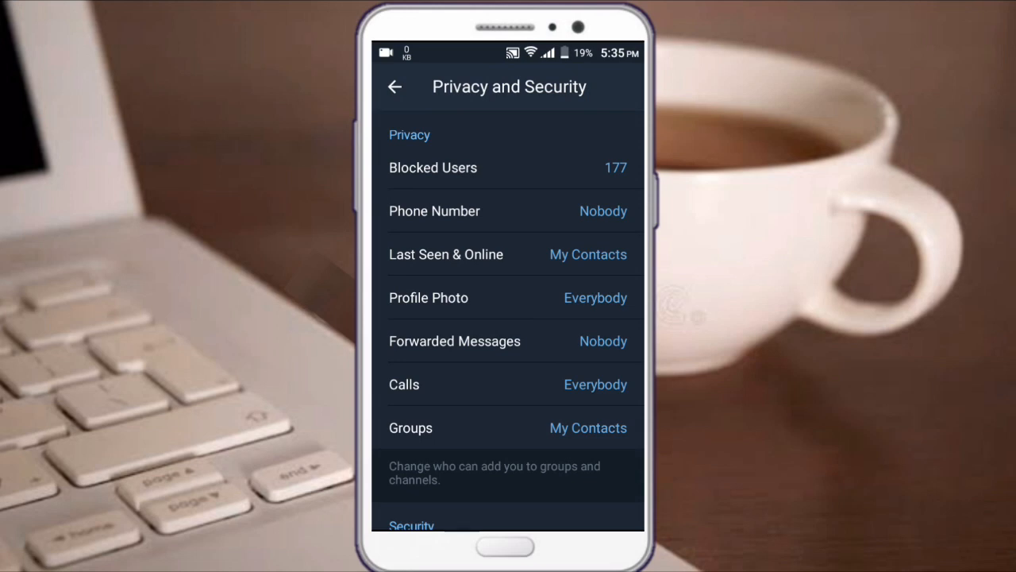
Step: Open the Phone Number privacy page, showing Nobody can see it and My Contacts can find it
scroll("down", 3)
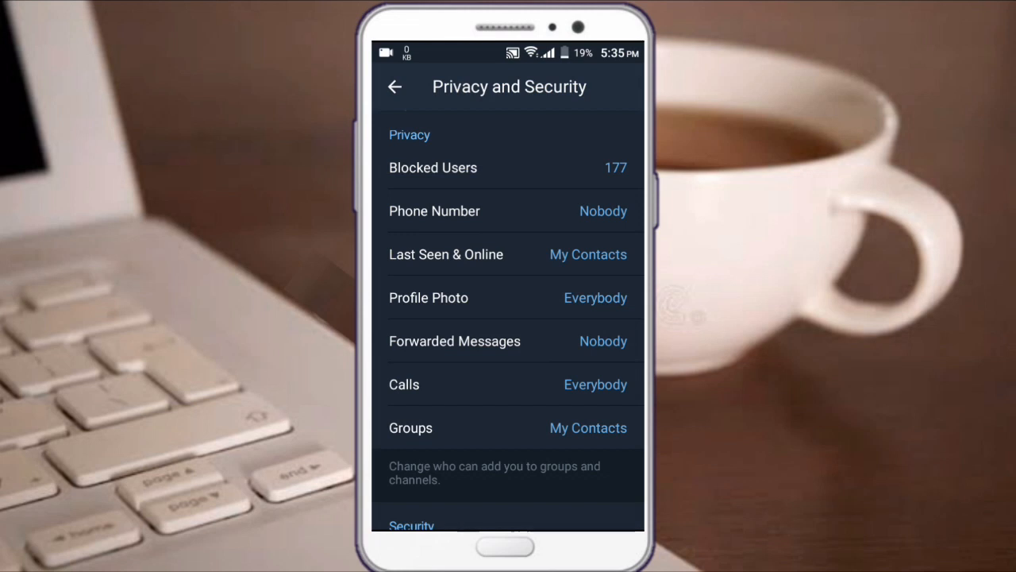
left_click(434, 211)
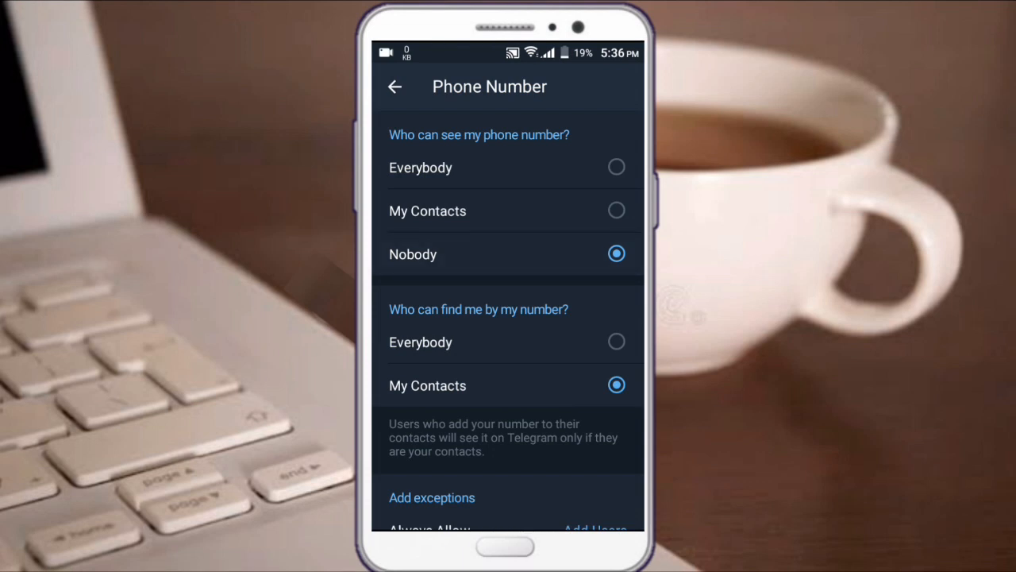
Step: Go back to Privacy and Security and open the Profile Photo options with My Contacts chosen
left_click(394, 87)
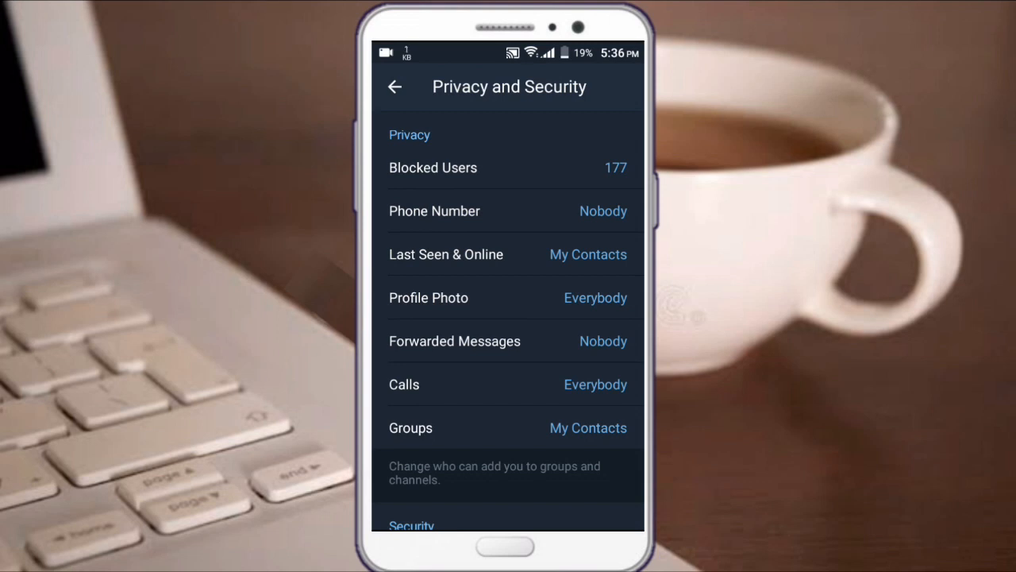
left_click(428, 297)
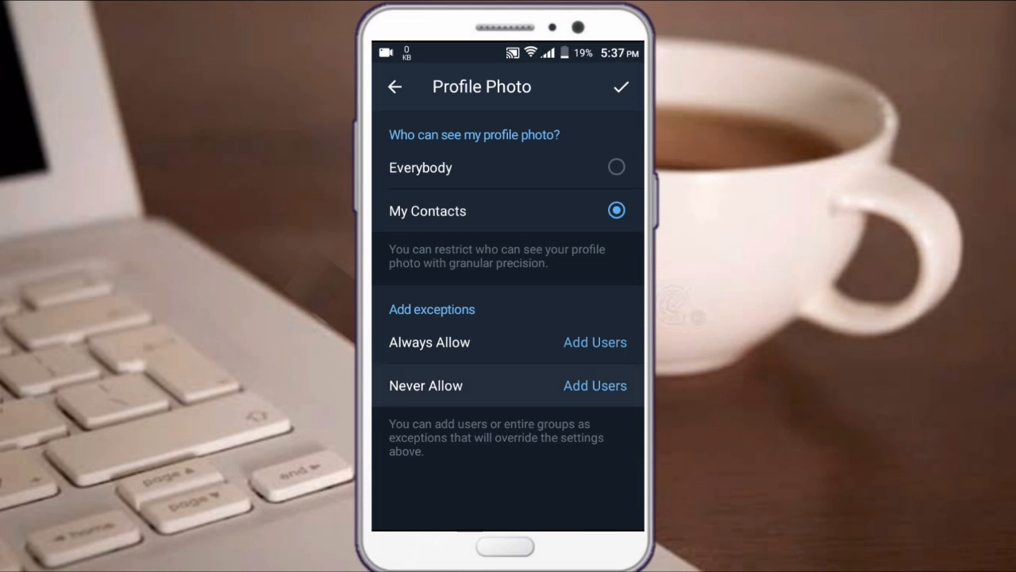
Step: Save Profile Photo visibility as My Contacts and return to the privacy list
left_click(595, 385)
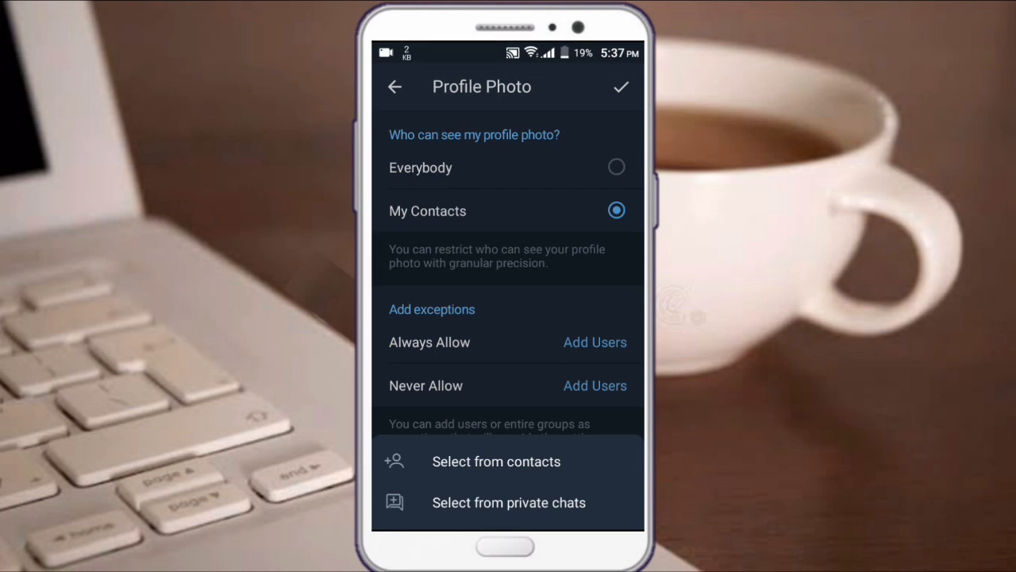
left_click(508, 501)
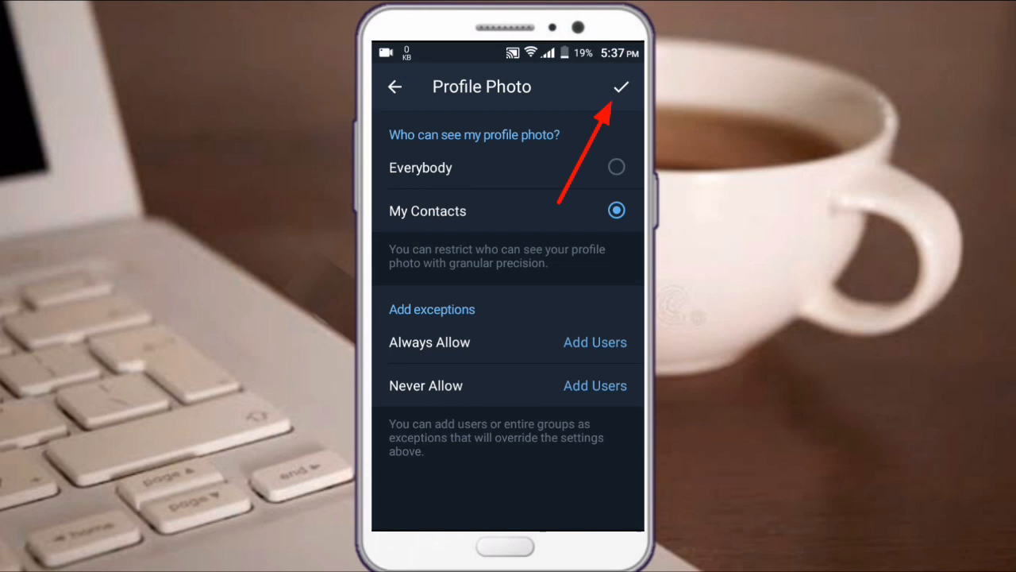
left_click(622, 87)
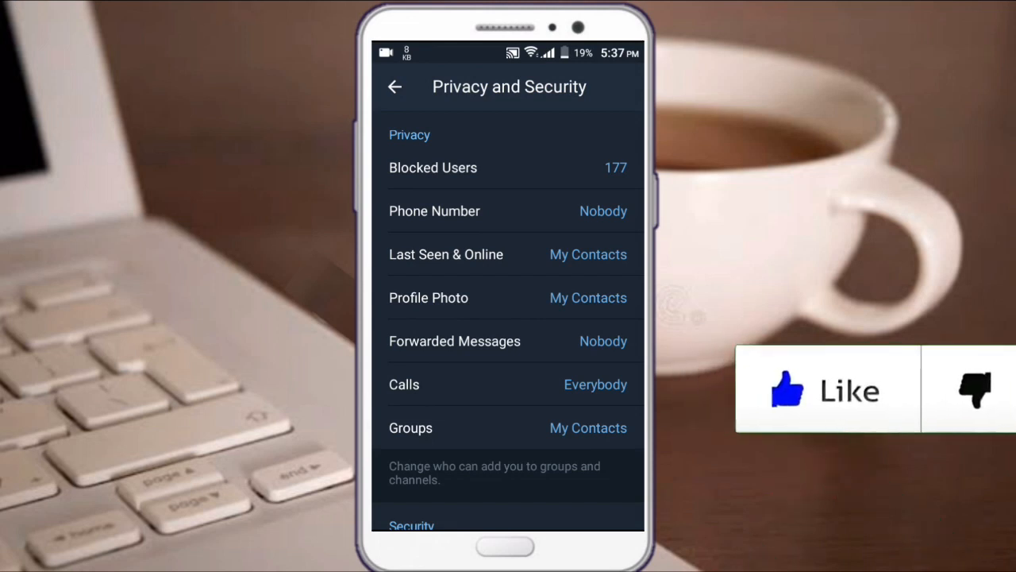
left_click(454, 341)
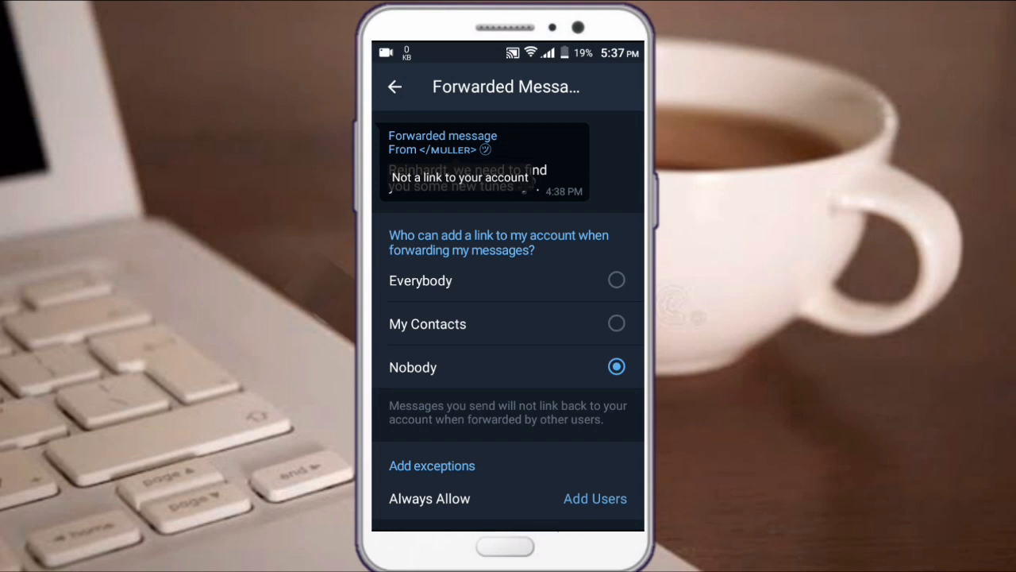
left_click(616, 280)
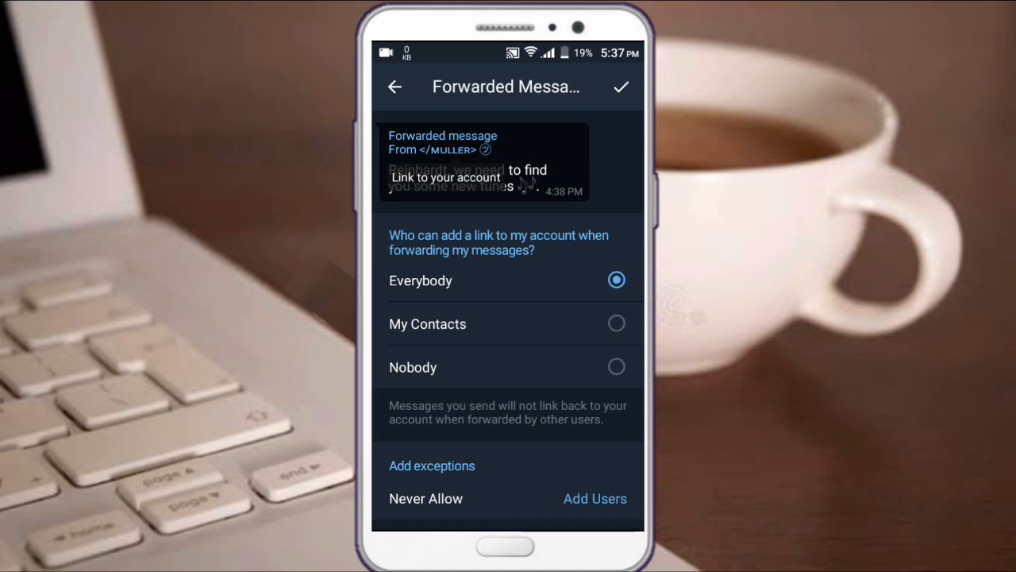
left_click(617, 366)
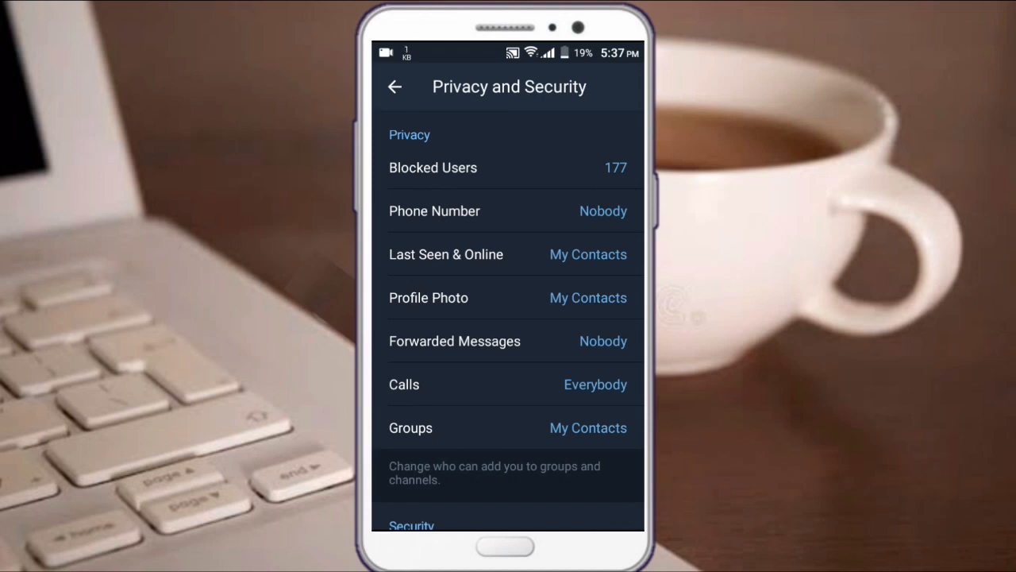
left_click(404, 385)
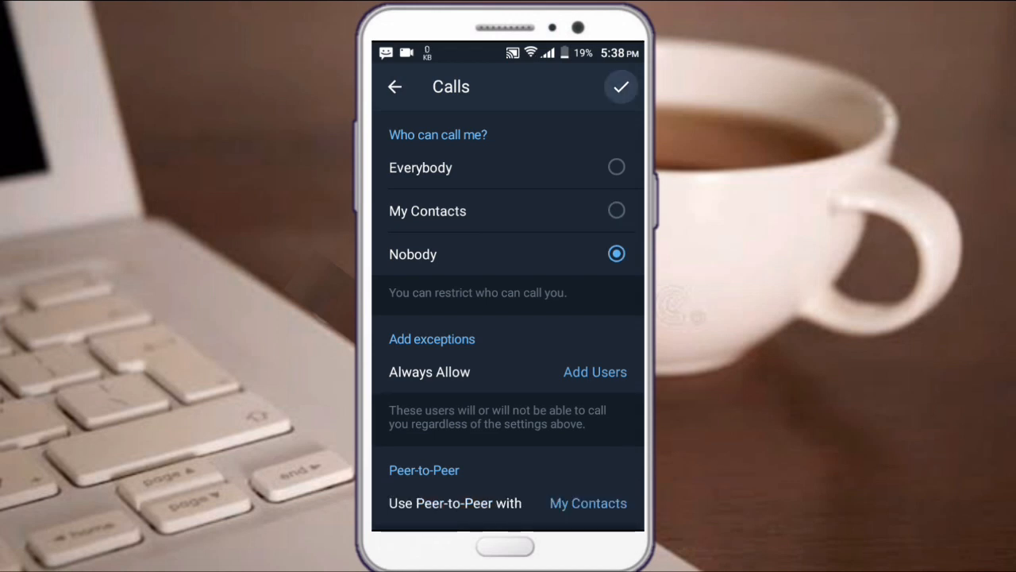
Step: Save the Calls privacy setting as Nobody
left_click(395, 86)
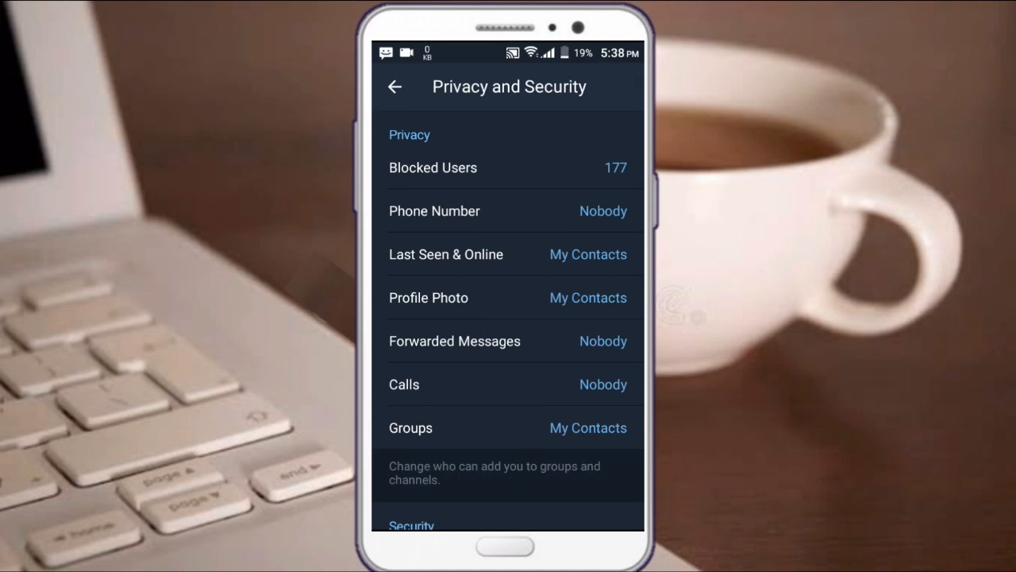
left_click(411, 427)
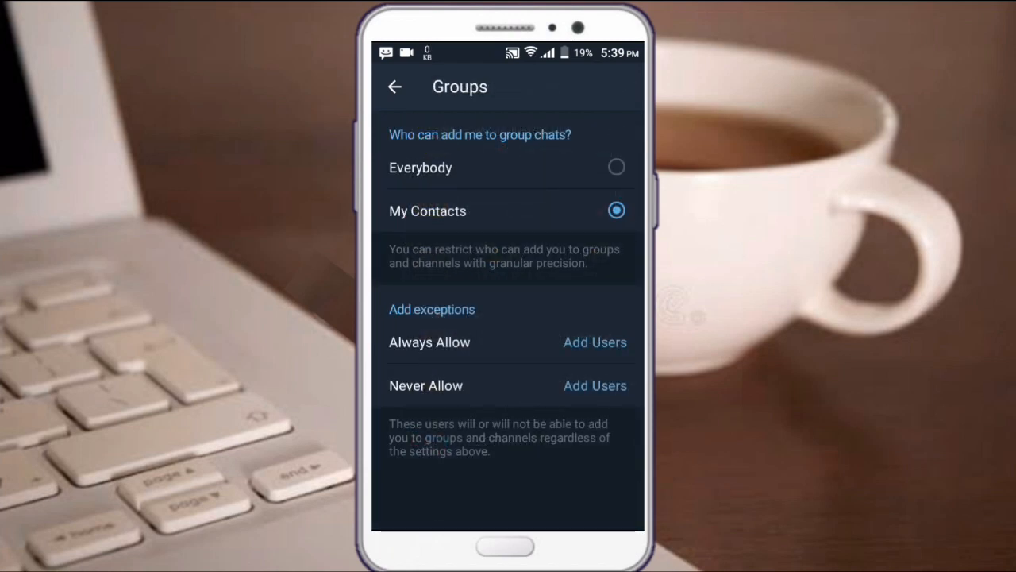
left_click(395, 86)
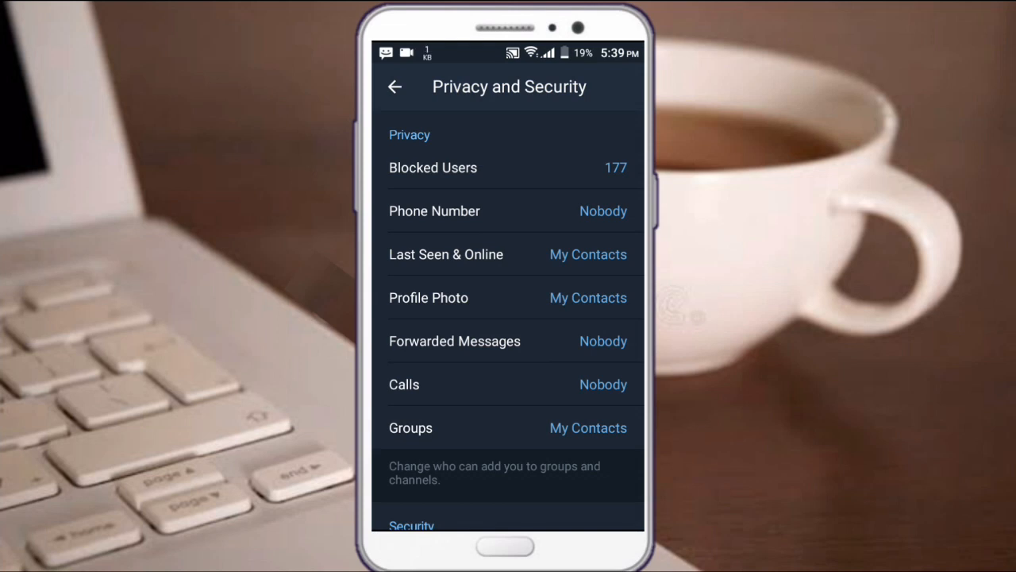
Step: Scroll through the privacy list, then exit settings back to the Favorite chat list
scroll("down", 3)
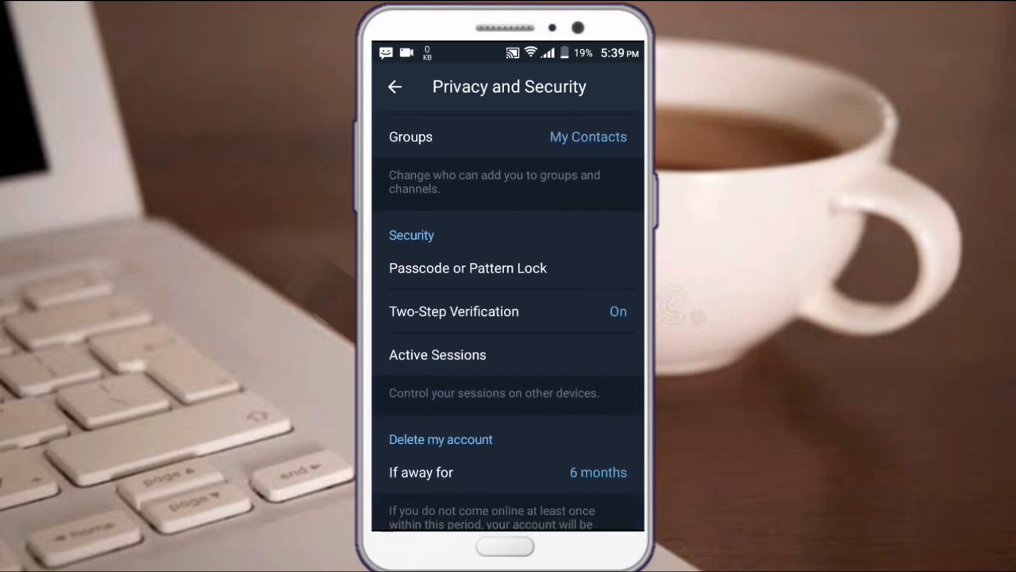
scroll("down", 3)
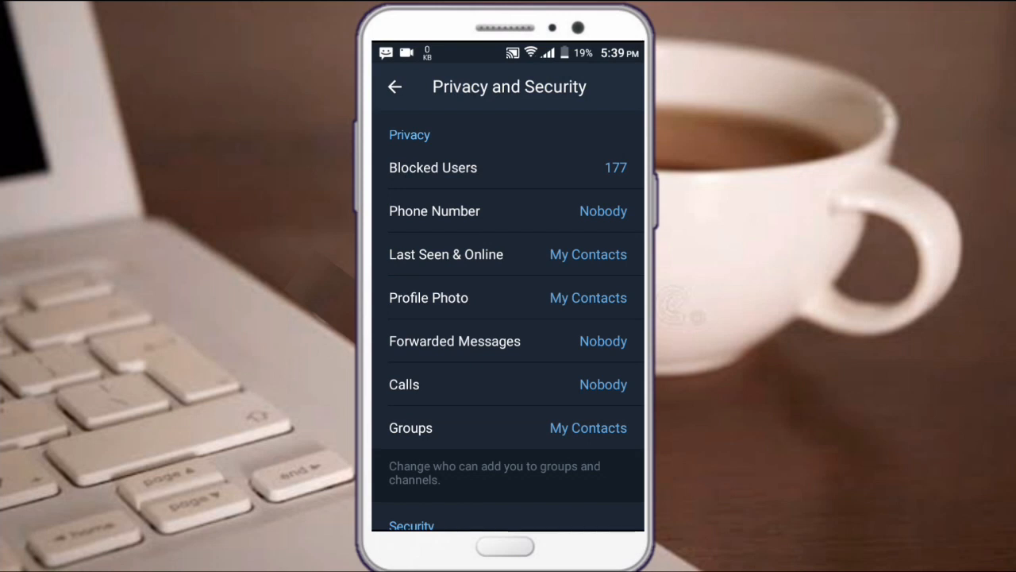
left_click(395, 86)
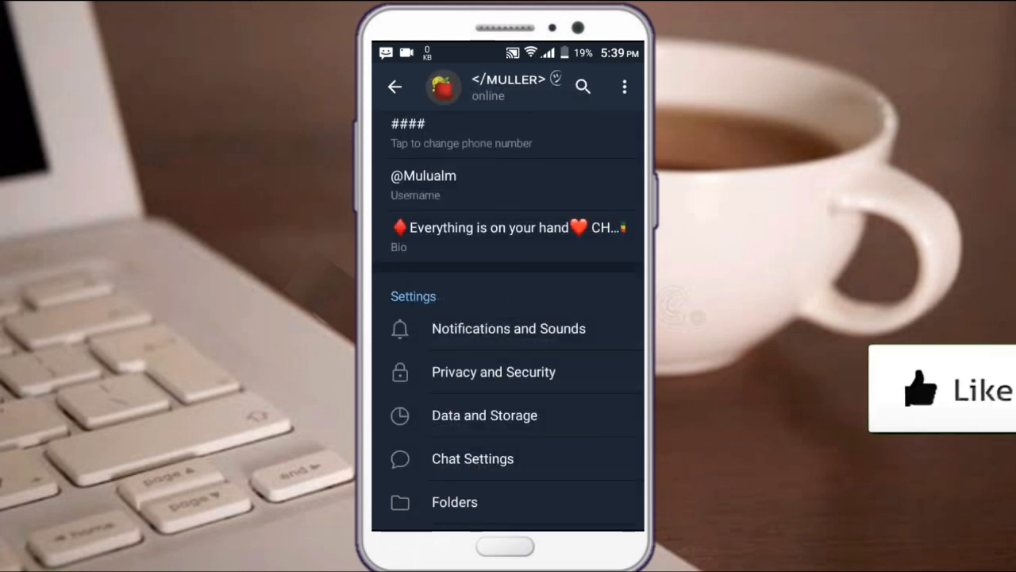
left_click(394, 87)
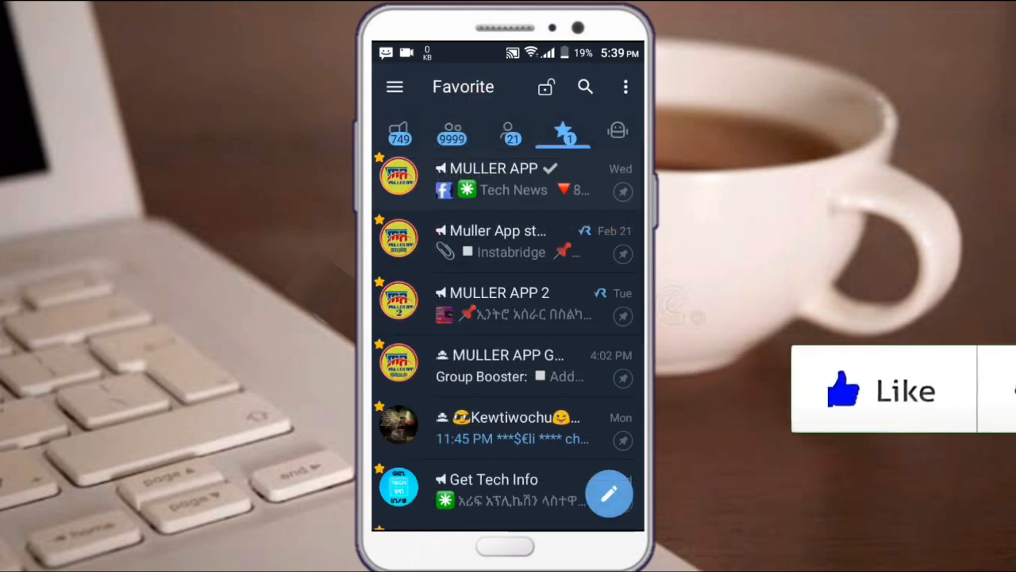
left_click(492, 179)
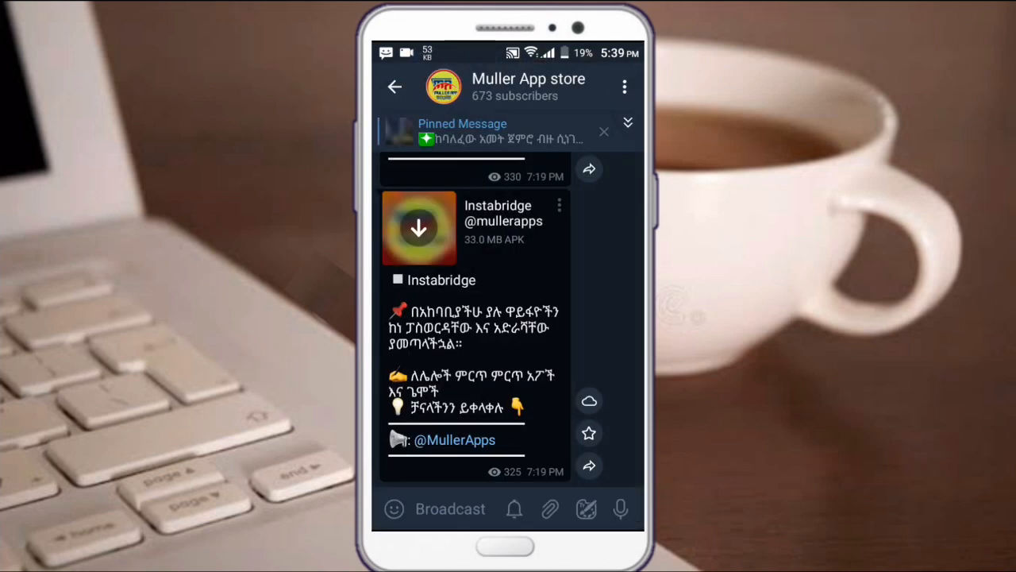
left_click(395, 86)
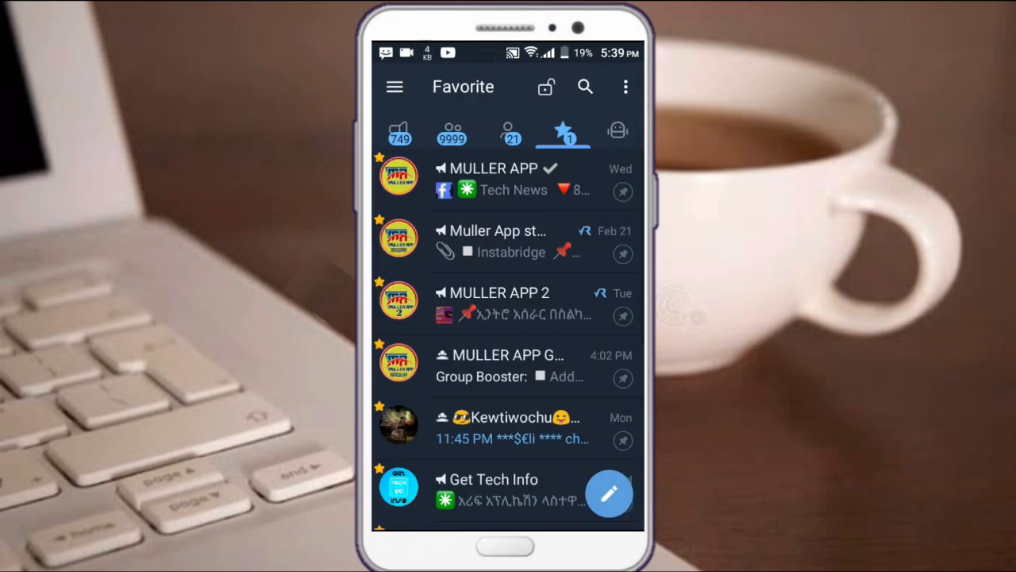
left_click(492, 301)
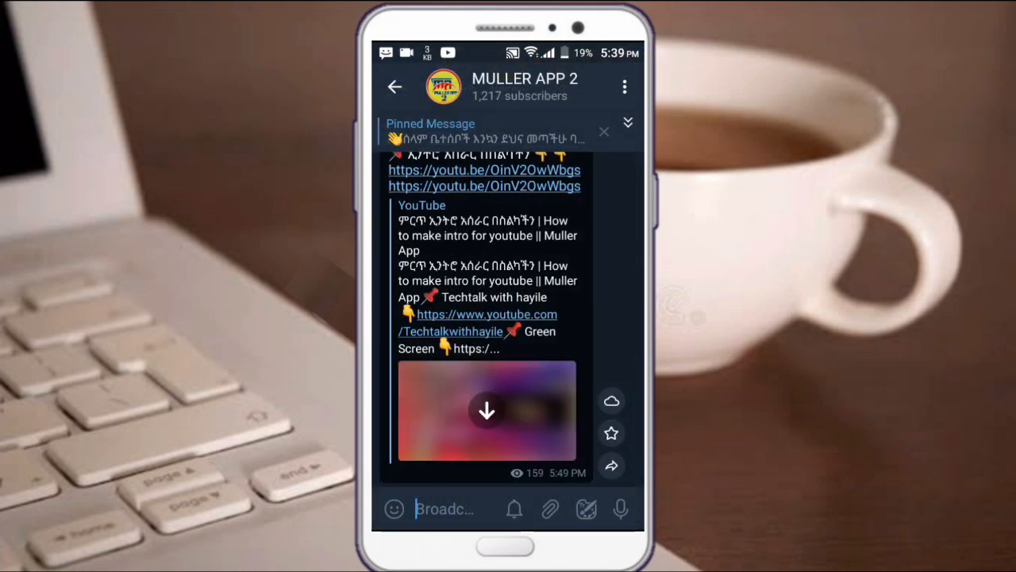
left_click(395, 87)
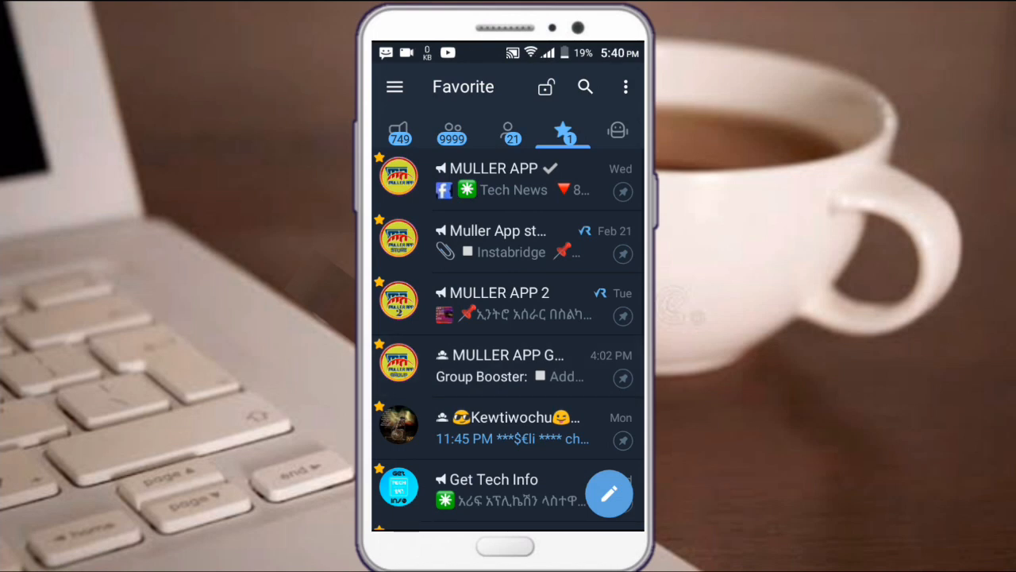
left_click(500, 365)
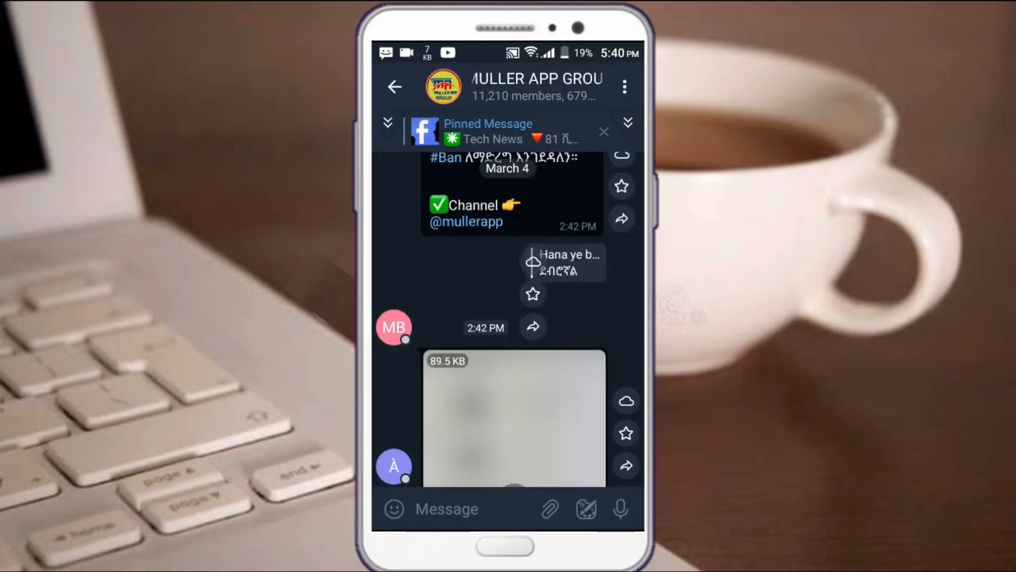
scroll("down", 3)
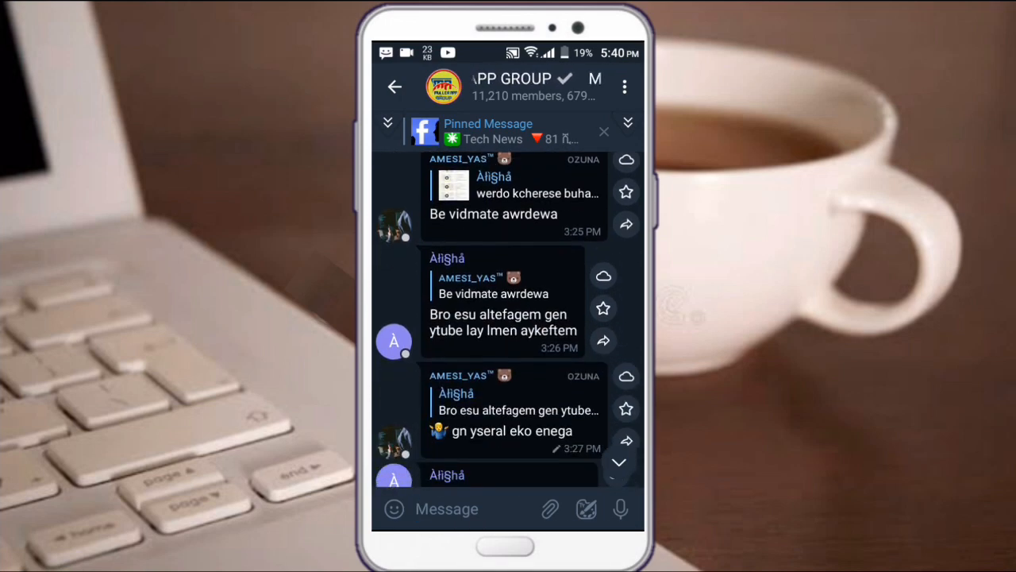
left_click(395, 86)
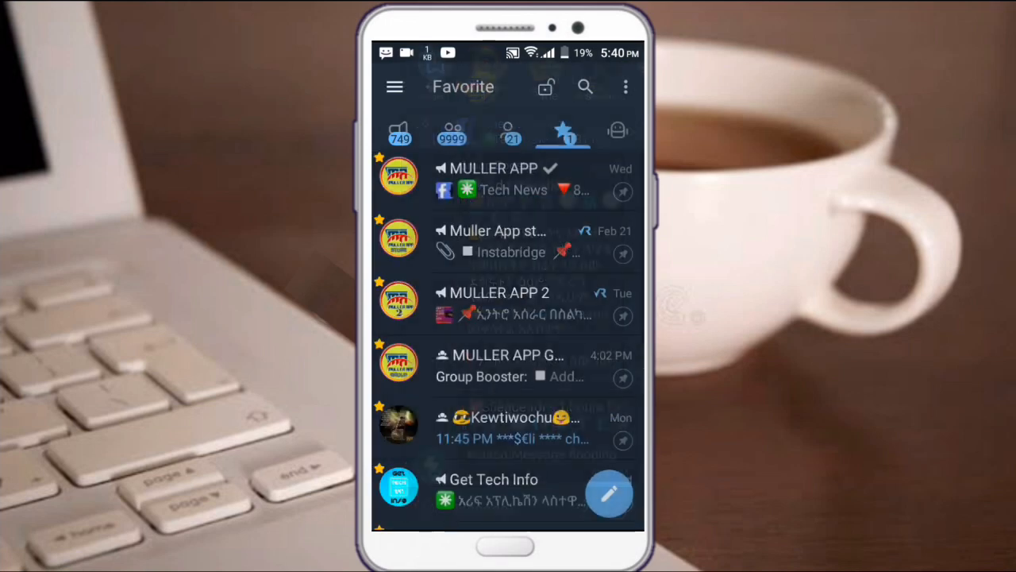